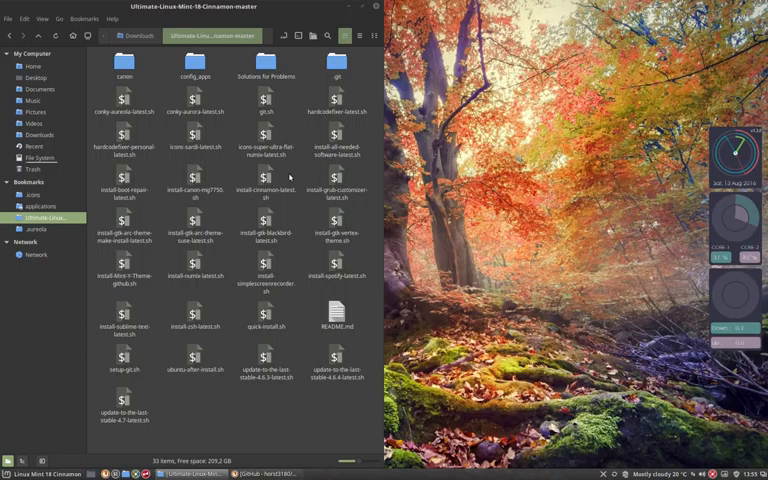
Move the Nemo window to the right so the desktop is visible on the left
{"action": "left_click", "coordinate": [336, 140]}
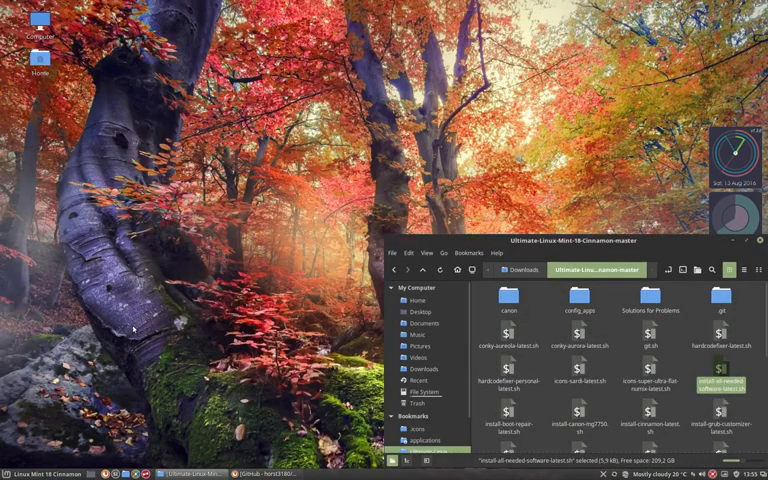
Launch Plank from the applications menu by searching 'plank'
{"action": "left_click", "coordinate": [8, 464]}
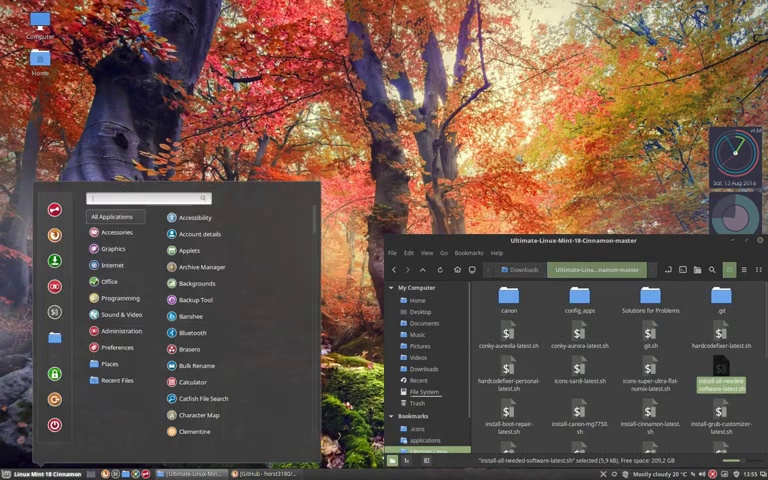
{"action": "type", "text": "plank"}
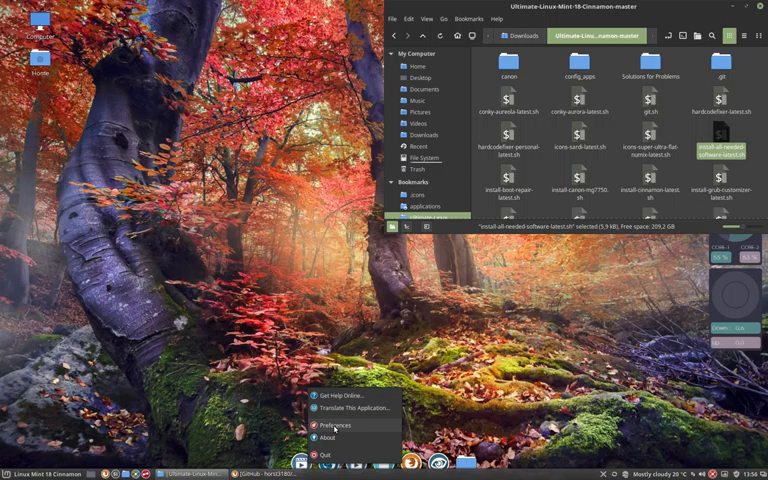
In Plank Preferences, set the Transparent theme, Top position and enable Icon Zoom
{"action": "left_click", "coordinate": [336, 430]}
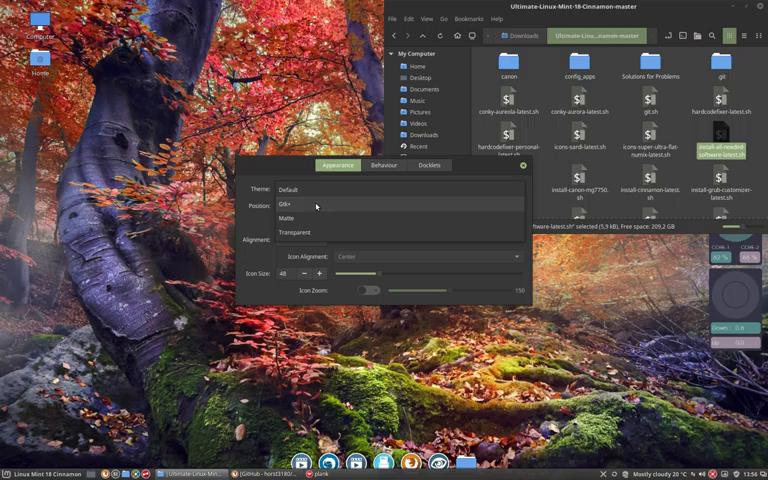
{"action": "left_click", "coordinate": [284, 204]}
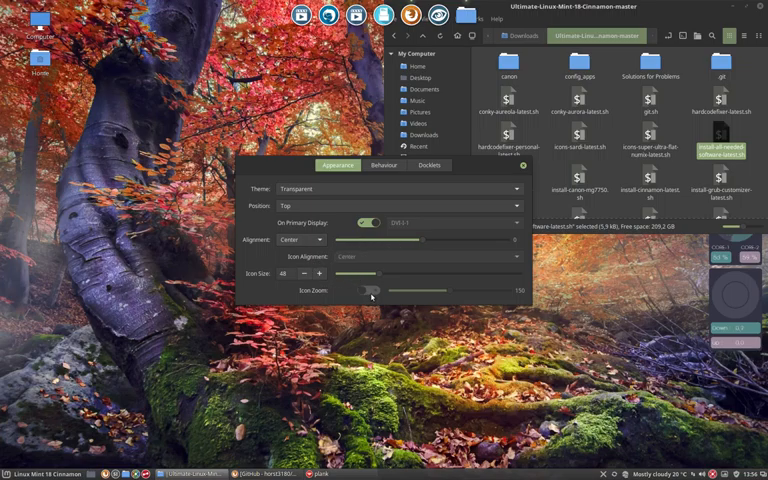
{"action": "left_click", "coordinate": [368, 290]}
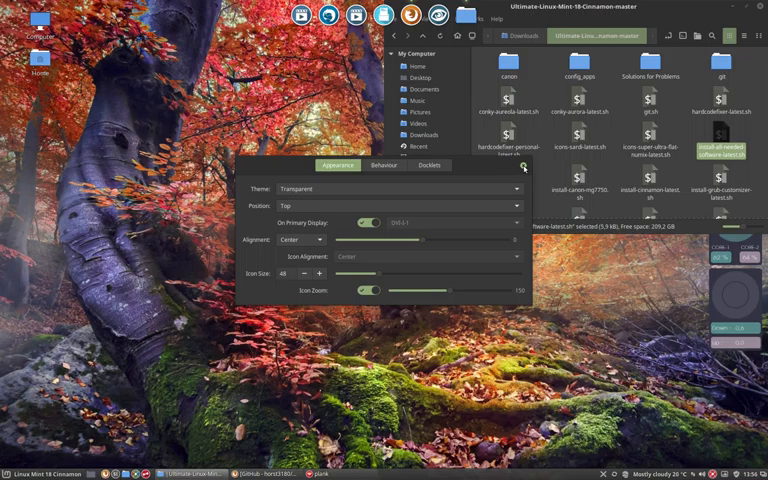
{"action": "left_click", "coordinate": [382, 166]}
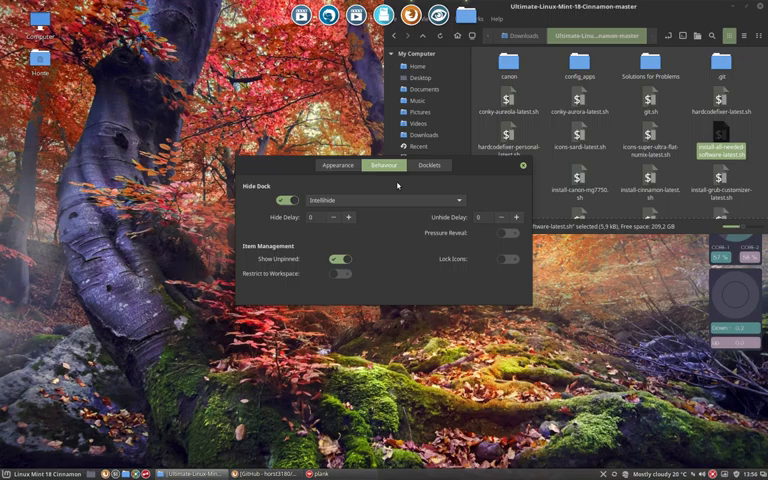
Review the Appearance and Docklets settings, then close Plank Preferences
{"action": "left_click", "coordinate": [336, 164]}
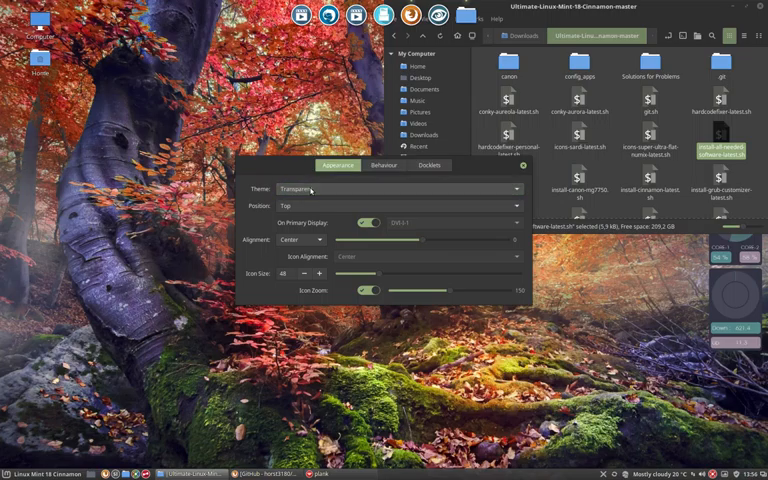
{"action": "left_click", "coordinate": [430, 166]}
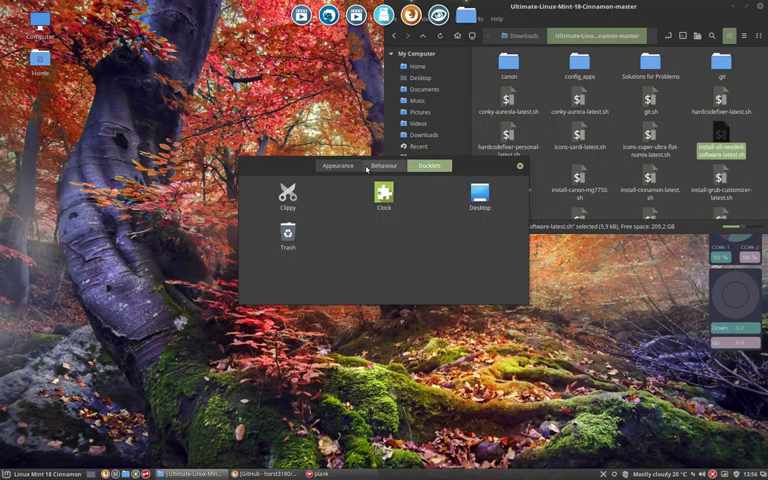
{"action": "left_click", "coordinate": [336, 166]}
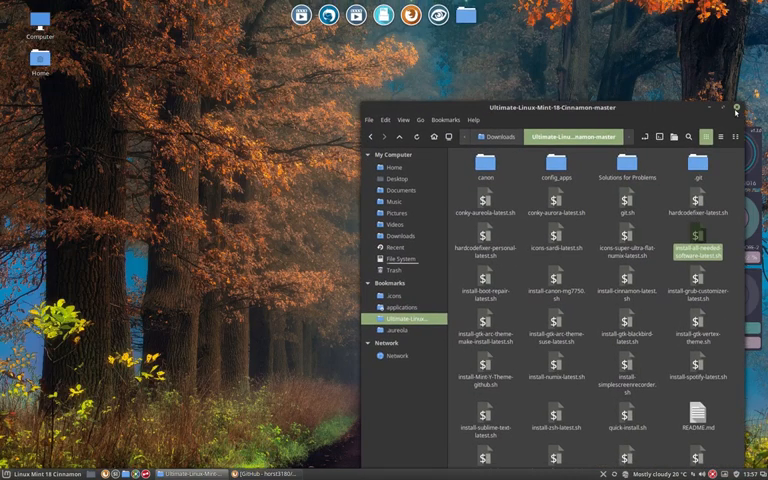
Minimise Nemo and launch Startup Applications by searching 'start' in the menu
{"action": "left_click", "coordinate": [732, 108]}
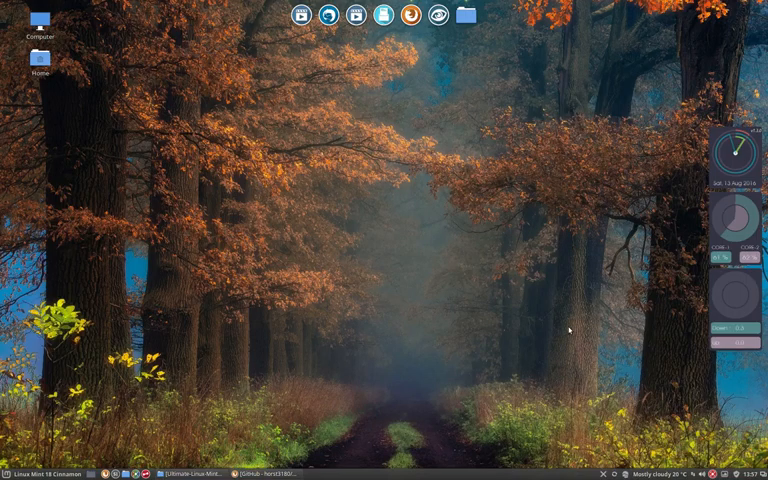
{"action": "mouse_move", "coordinate": [90, 256]}
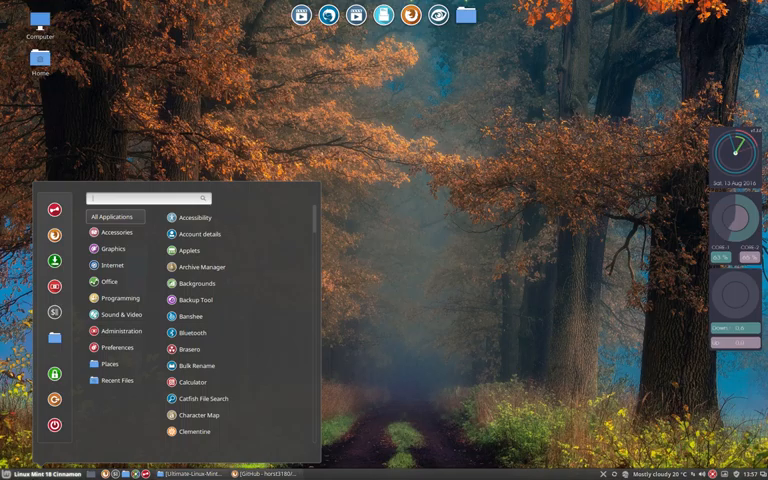
{"action": "type", "text": "start"}
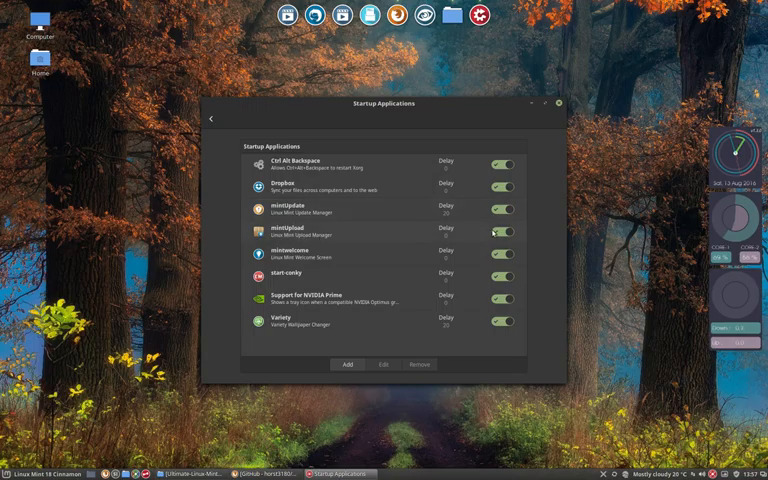
Switch off three startup entries, including the update manager and NVIDIA Prime support, and begin adding an entry
{"action": "left_click", "coordinate": [502, 232]}
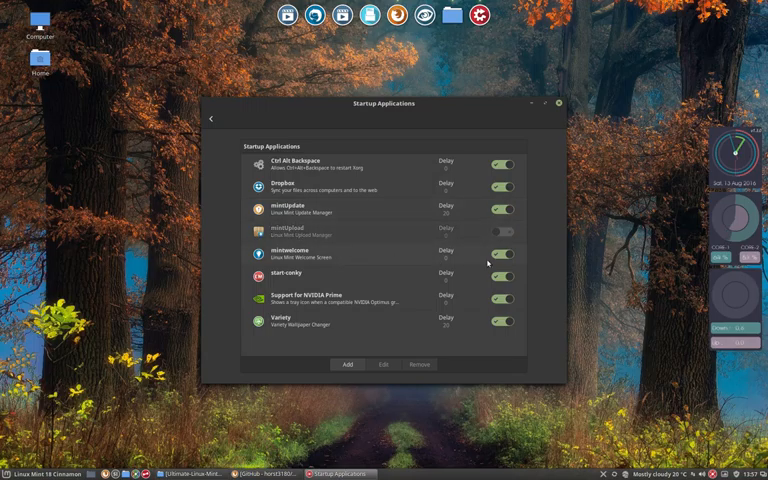
{"action": "left_click", "coordinate": [504, 256]}
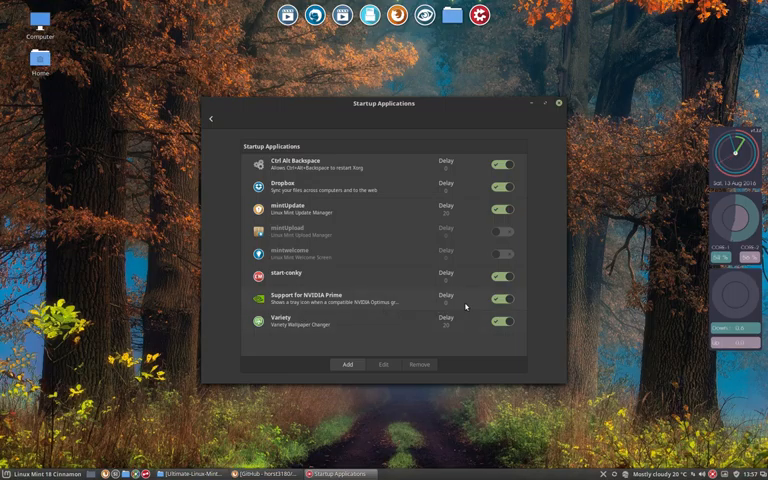
{"action": "left_click", "coordinate": [504, 300]}
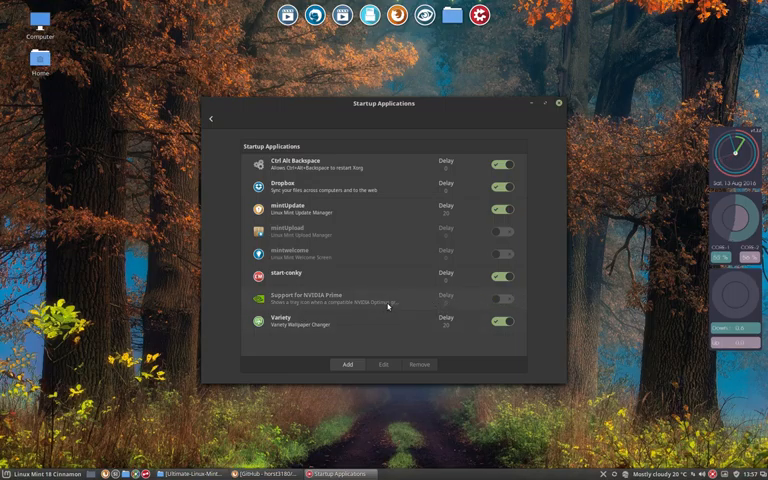
{"action": "left_click", "coordinate": [348, 364]}
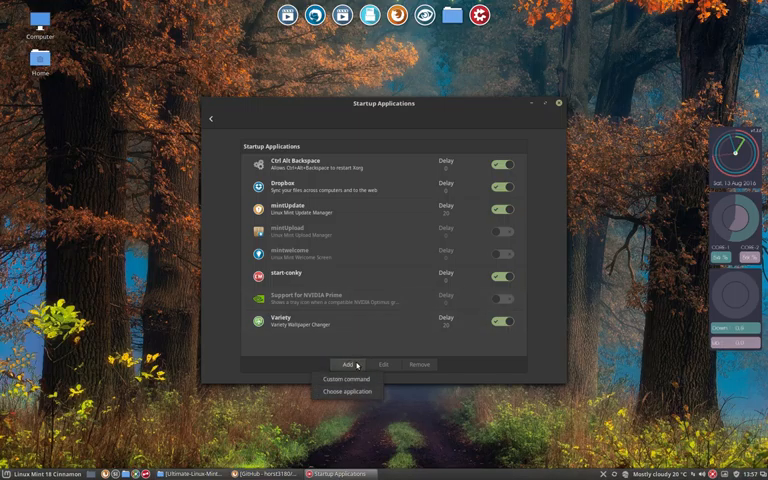
{"action": "mouse_move", "coordinate": [348, 392]}
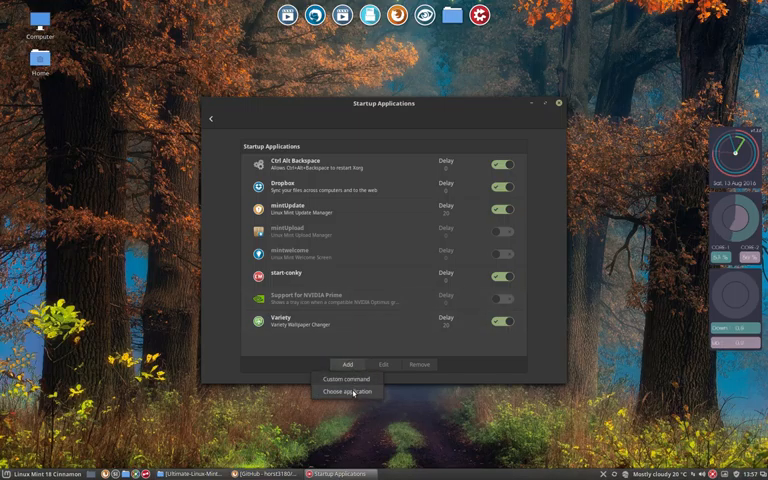
Add Plank to the startup list via Choose application
{"action": "left_click", "coordinate": [348, 392]}
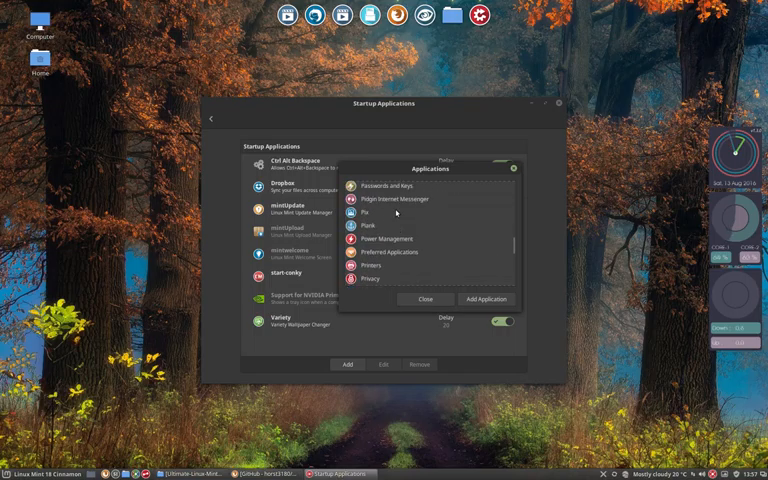
{"action": "left_click", "coordinate": [396, 226]}
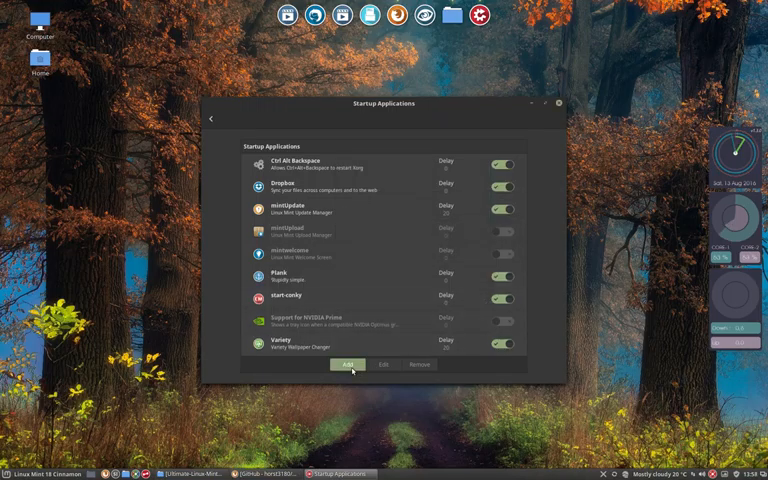
Add Spotify to the startup list and close Startup Applications
{"action": "left_click", "coordinate": [348, 364]}
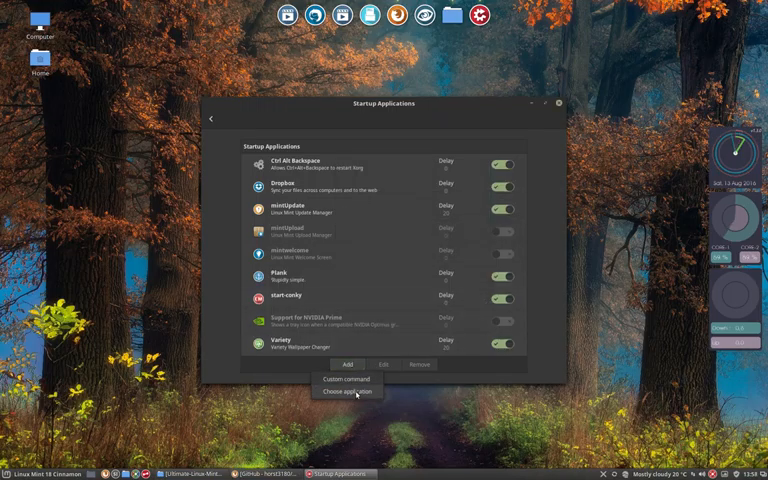
{"action": "left_click", "coordinate": [348, 392]}
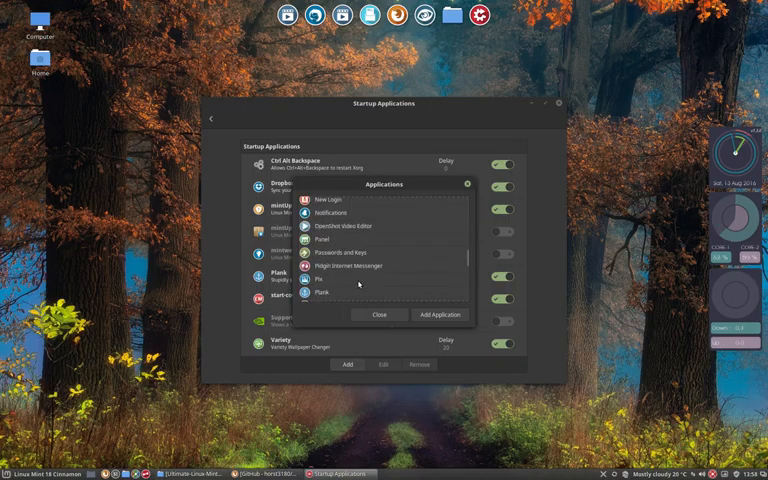
{"action": "scroll", "scroll_direction": "down", "scroll_amount": 3}
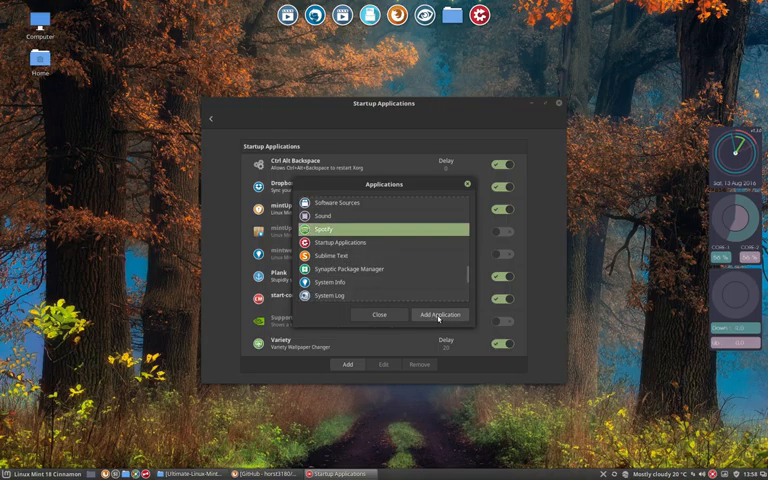
{"action": "left_click", "coordinate": [380, 314]}
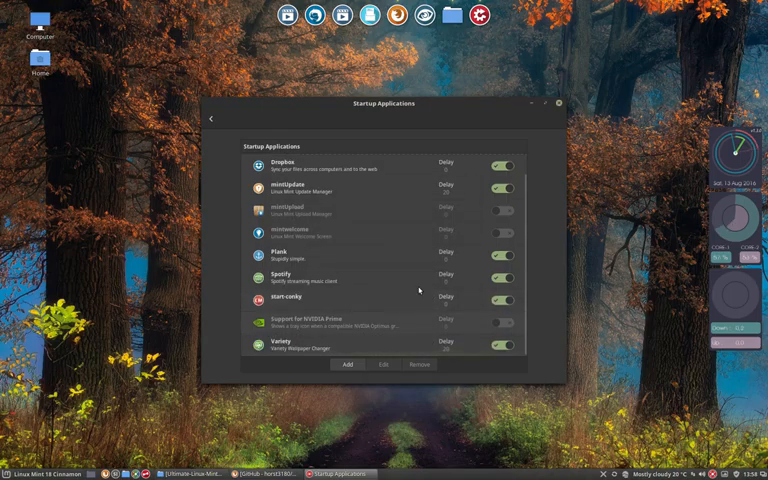
{"action": "left_click", "coordinate": [558, 104]}
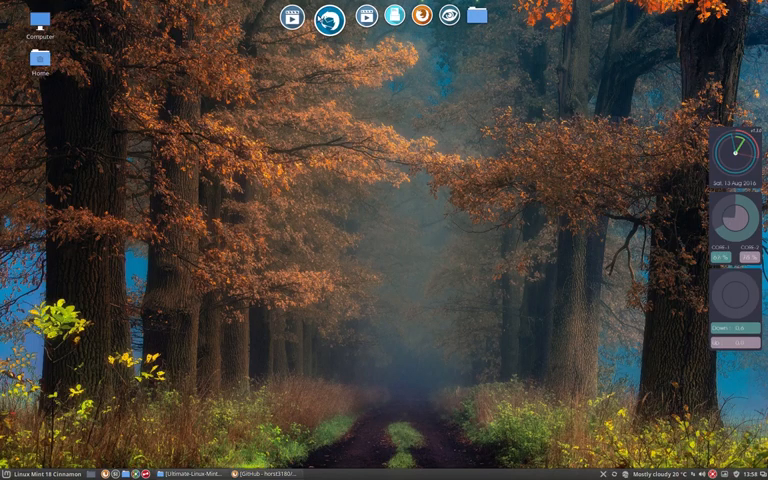
Launch Inkscape from the menu and bring up its dock icon's Keep in Dock options
{"action": "left_click", "coordinate": [10, 476]}
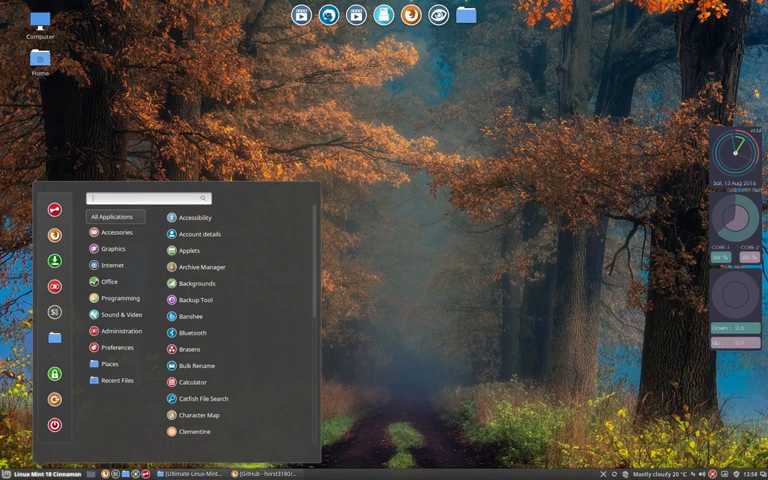
{"action": "type", "text": "inksi"}
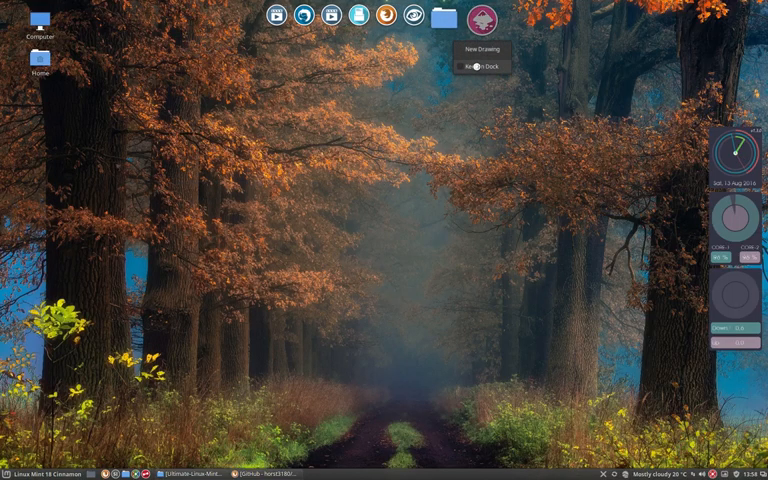
{"action": "left_click", "coordinate": [480, 48]}
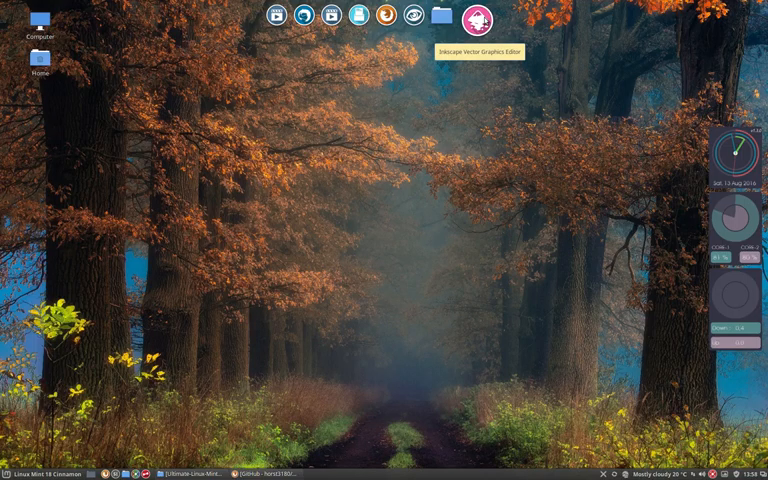
{"action": "right_click", "coordinate": [476, 20]}
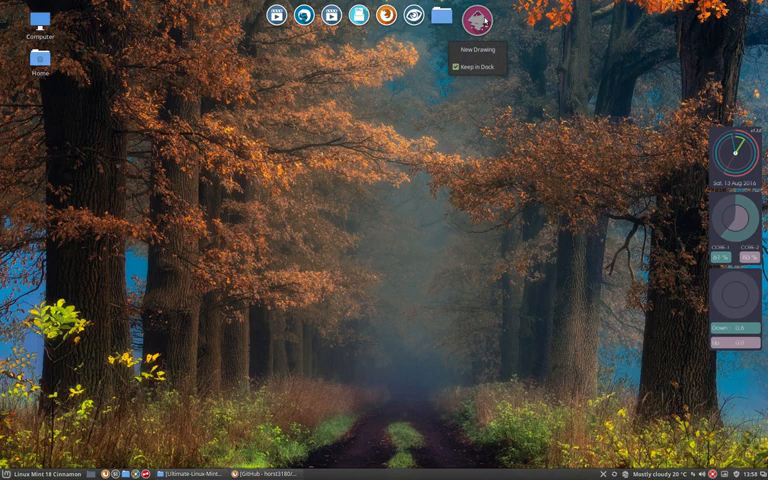
{"action": "mouse_move", "coordinate": [478, 66]}
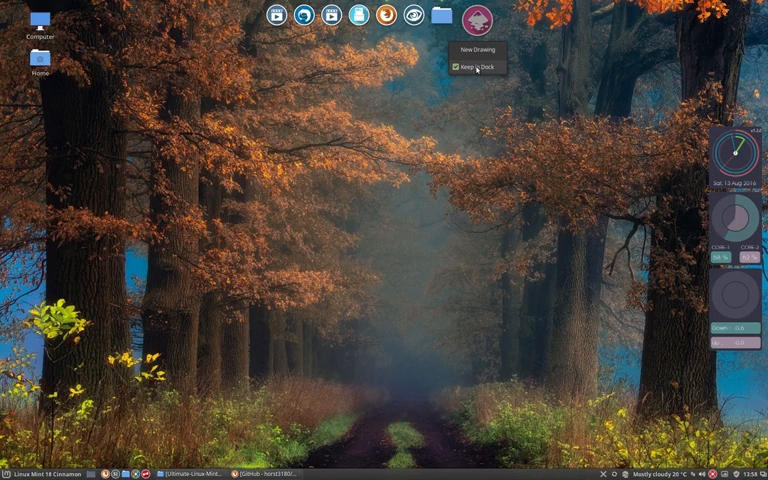